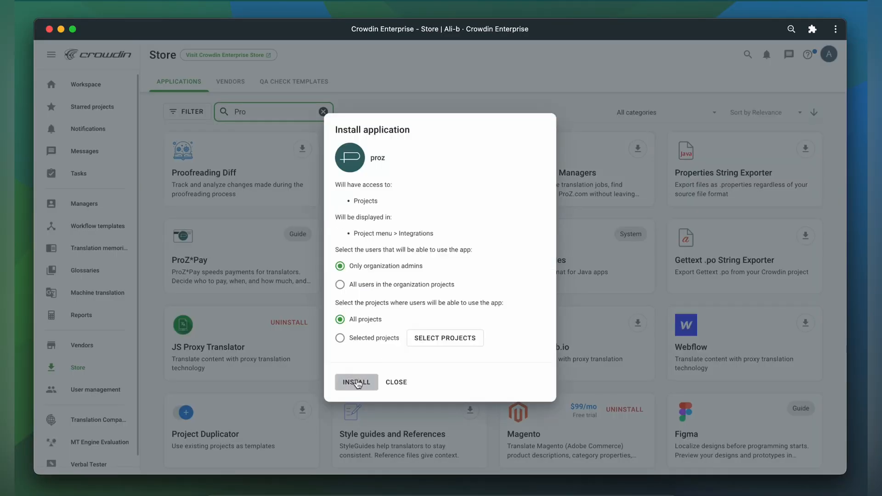
Confirm installation of the ProZ app from the Install application dialog
click(356, 381)
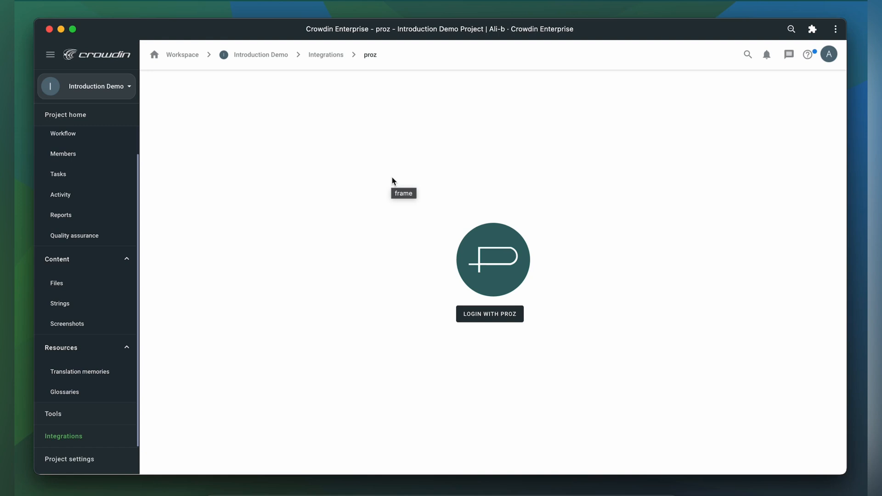
mouse_move(550, 160)
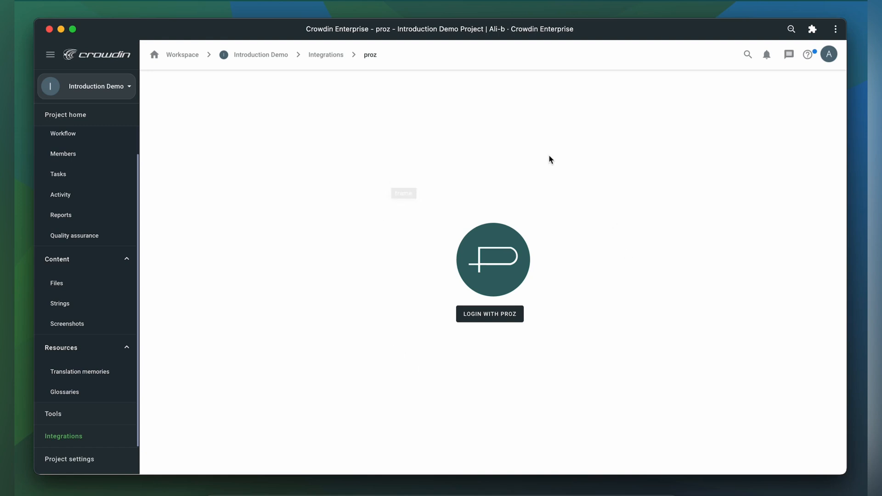
Log in with the ProZ account to reach the Post a Job form
click(489, 314)
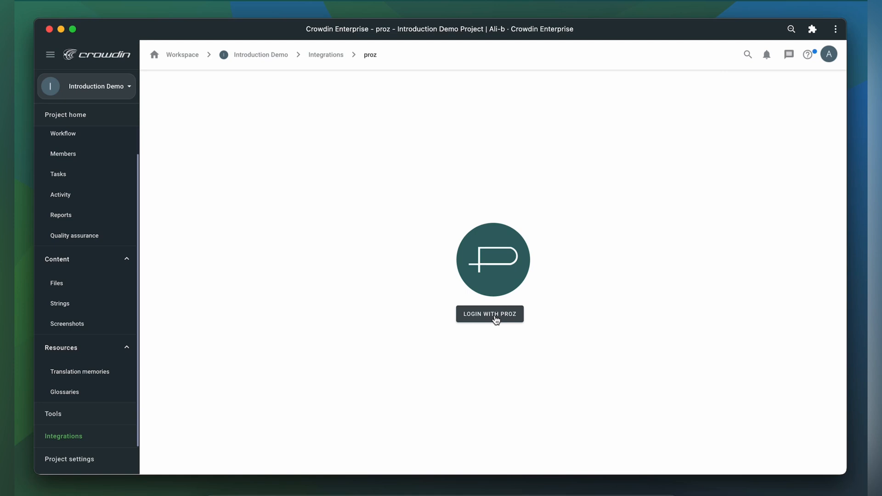
click(488, 314)
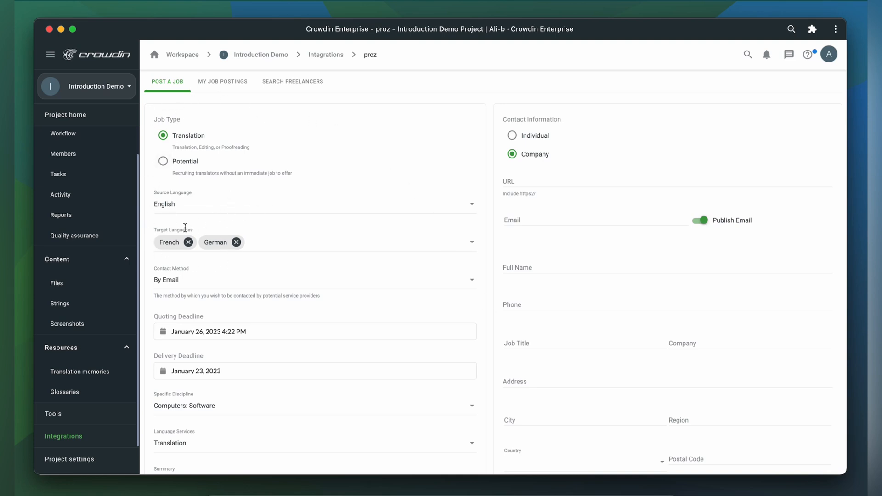
scroll(down, 3)
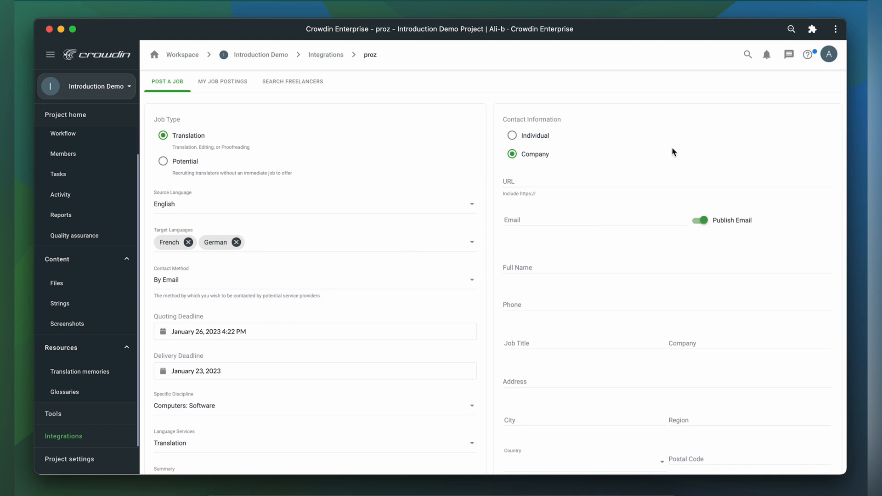
mouse_move(666, 374)
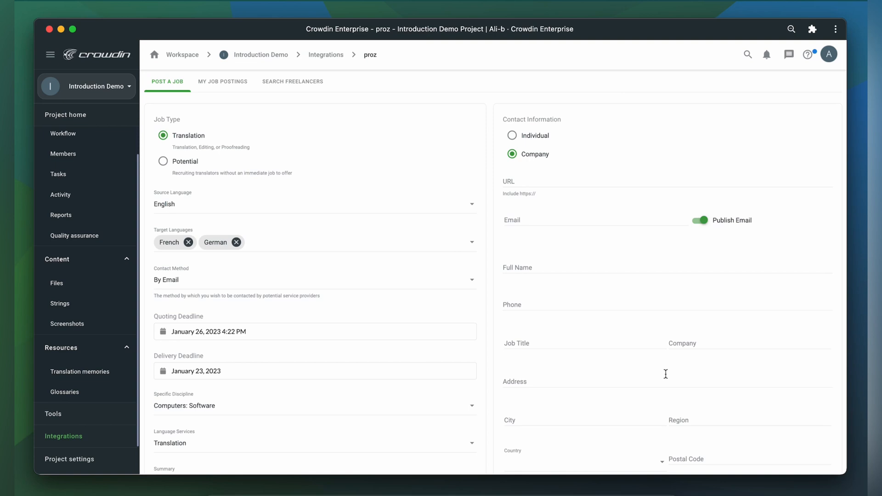
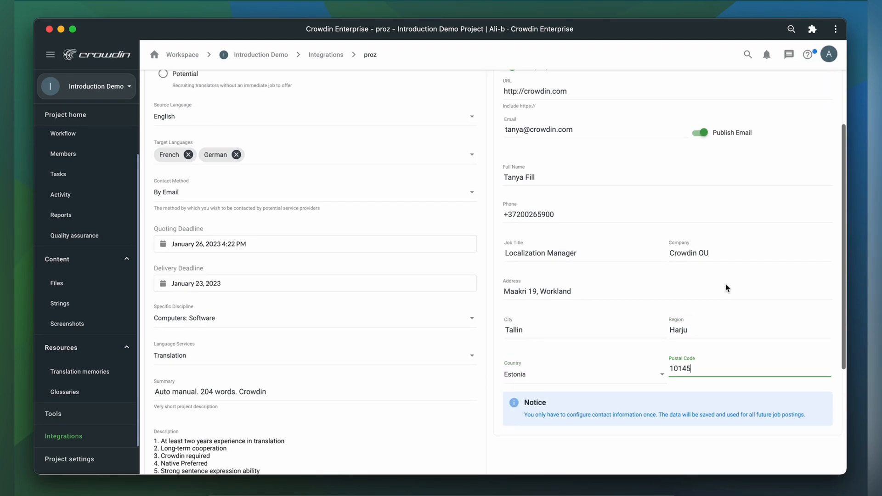
scroll(down, 3)
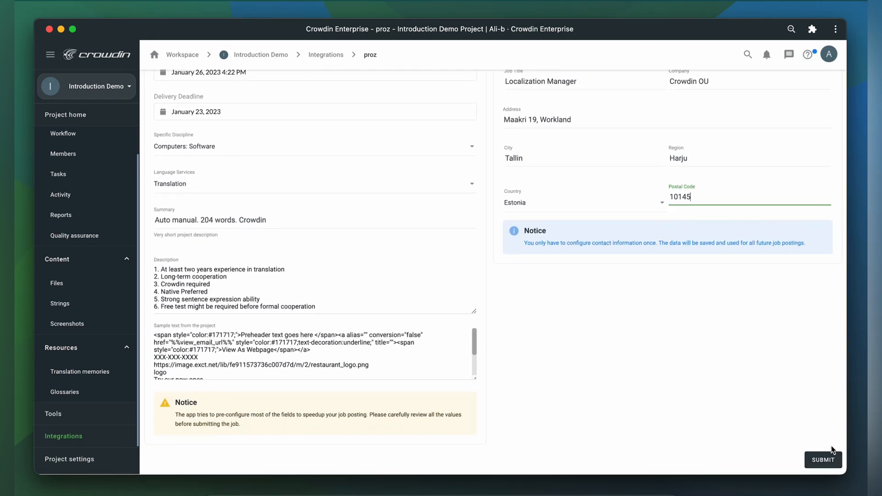
Submit the English to French and German translation job posting
click(822, 459)
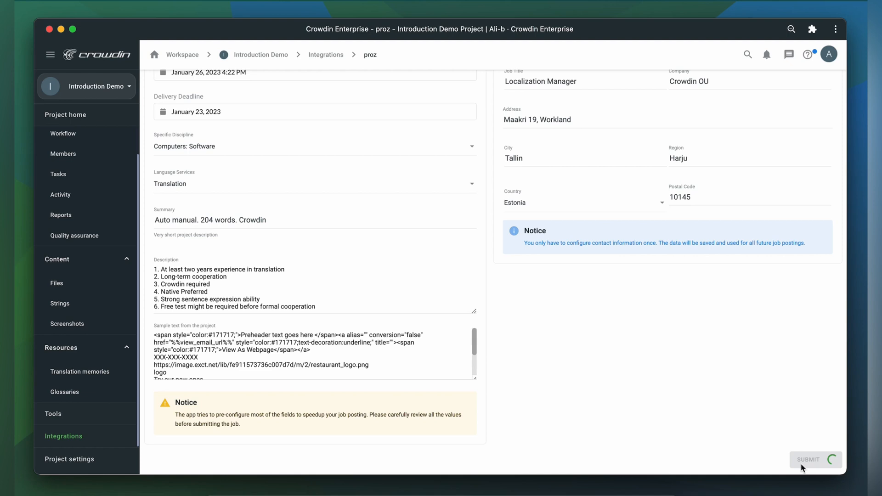
scroll(up, 3)
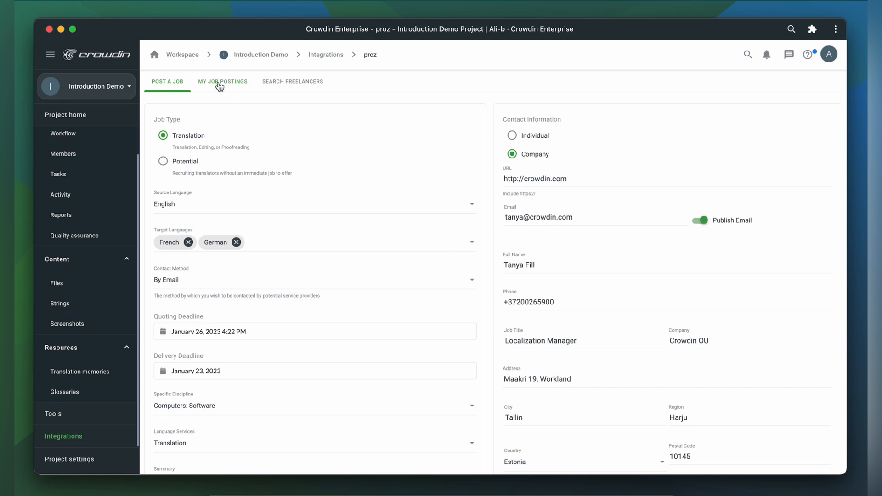
View the My Job Postings list with its two closed translation jobs
click(223, 80)
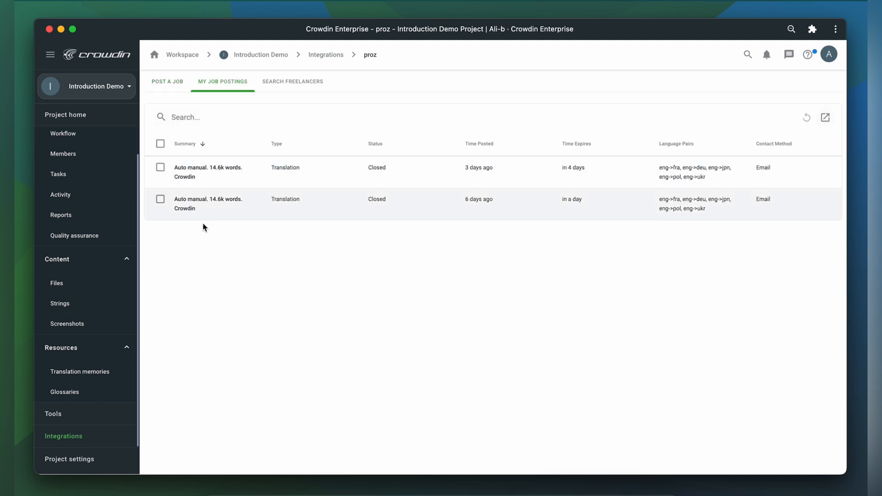
mouse_move(320, 228)
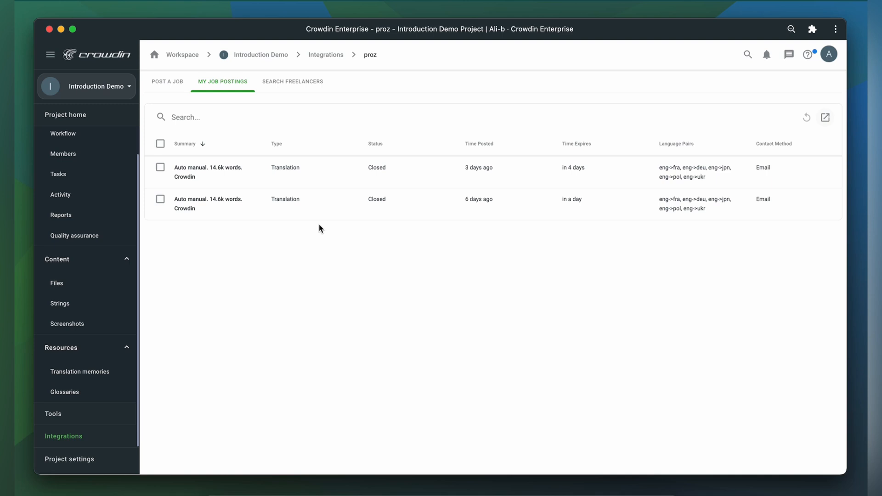
Open Search Freelancers with Available today and Experienced with Crowdin enabled
click(293, 82)
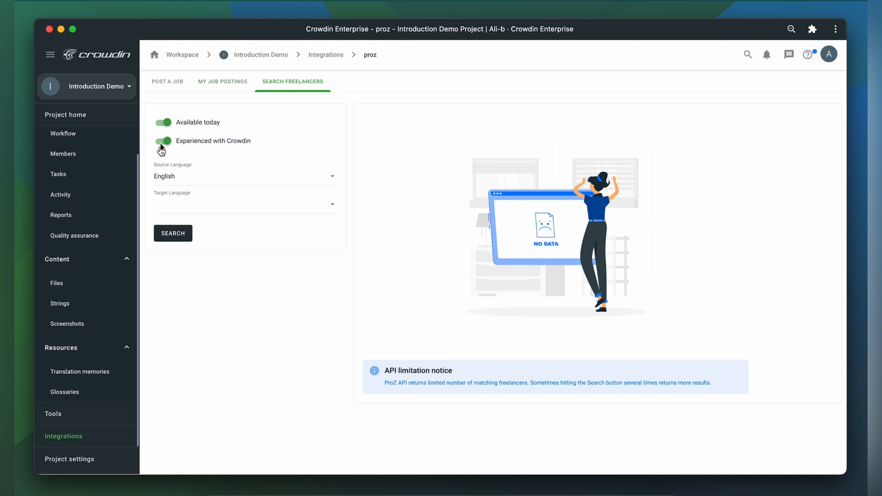
mouse_move(268, 131)
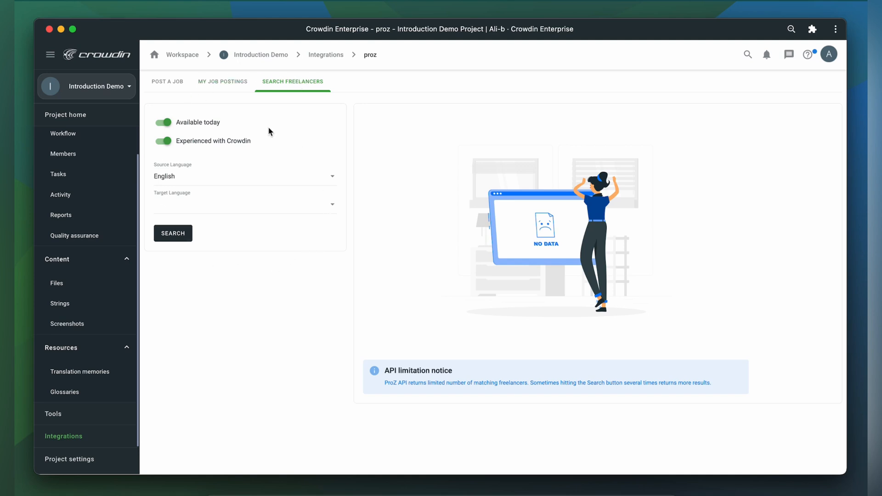
mouse_move(152, 150)
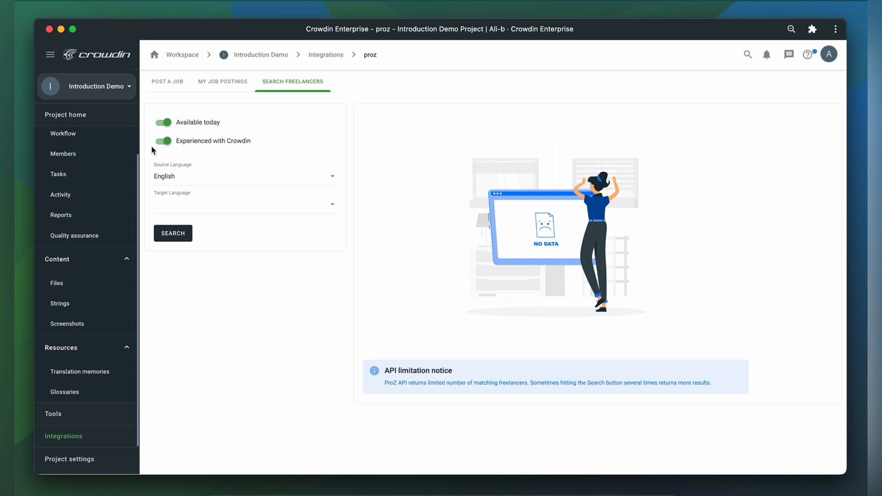
mouse_move(164, 156)
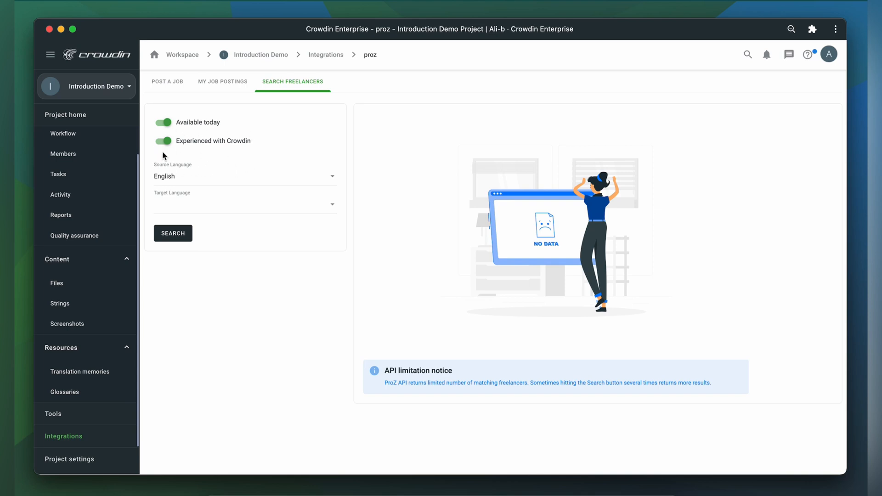
mouse_move(230, 219)
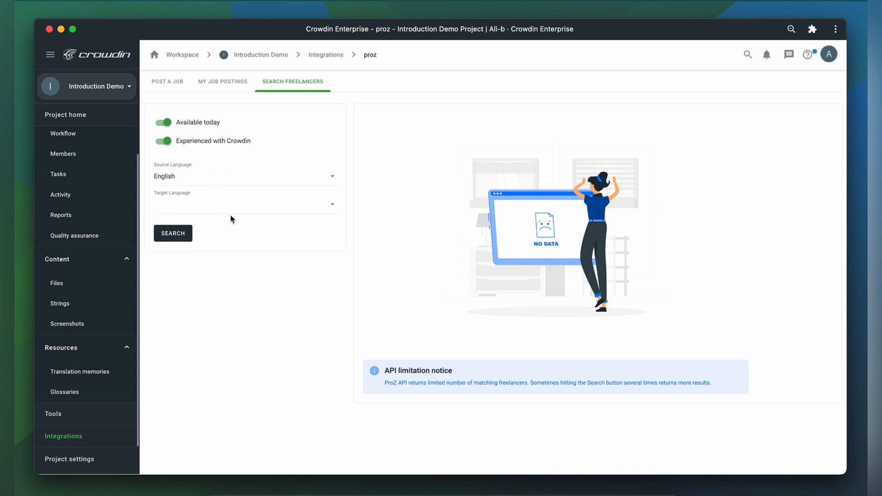
Search for English-to-German freelancers by setting German as target language
click(172, 232)
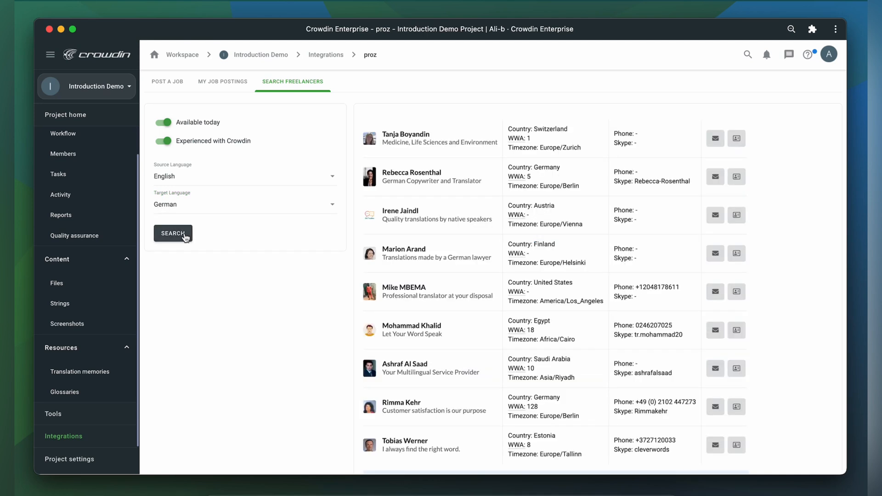
mouse_move(401, 200)
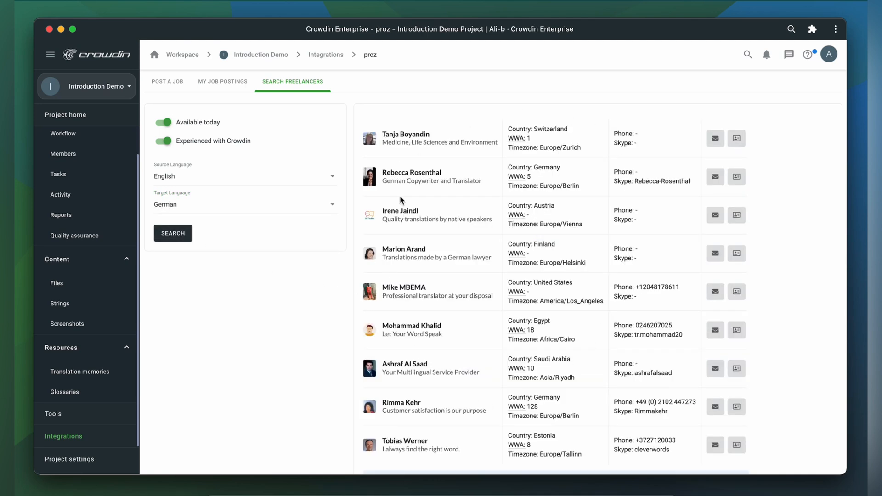
mouse_move(474, 140)
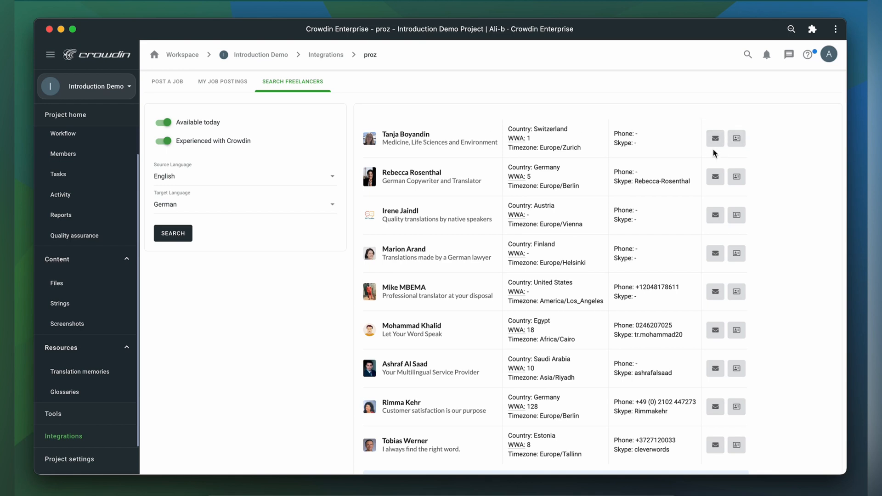
mouse_move(756, 152)
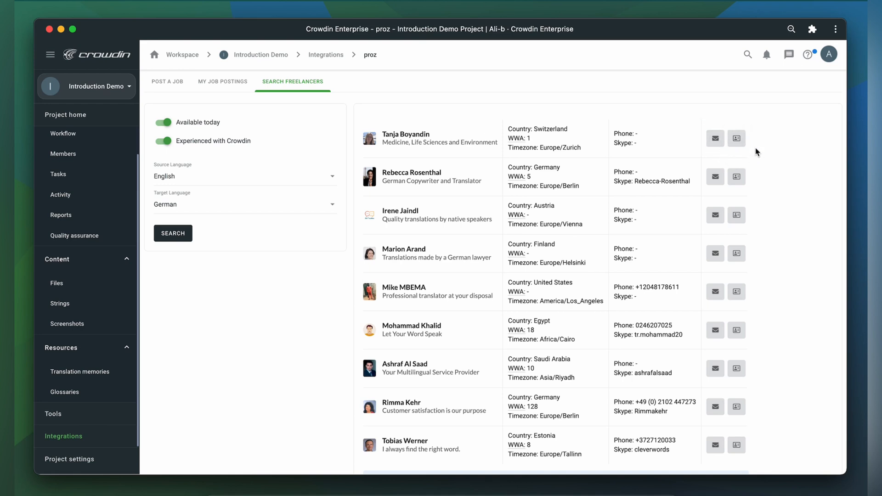